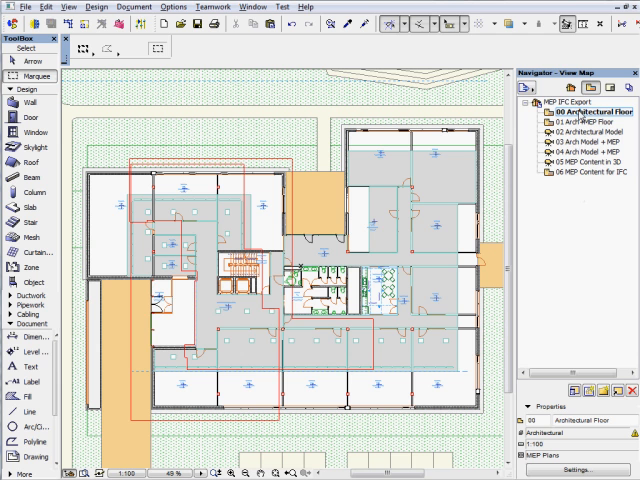
- Open the '01 Arch+MEP Floor' view from the Navigator View Map
click(575, 122)
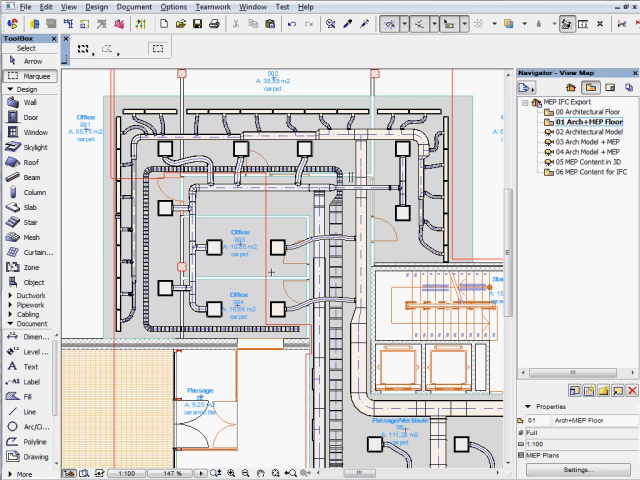
- Open the '02 Architectural Model' 3D view from the Navigator
click(580, 133)
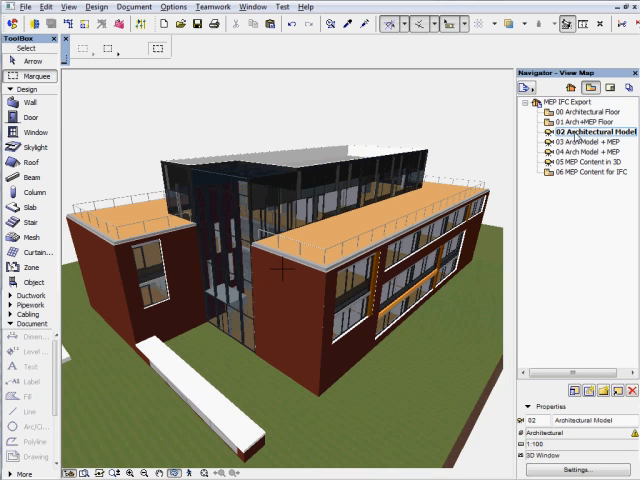
mouse_move(600, 148)
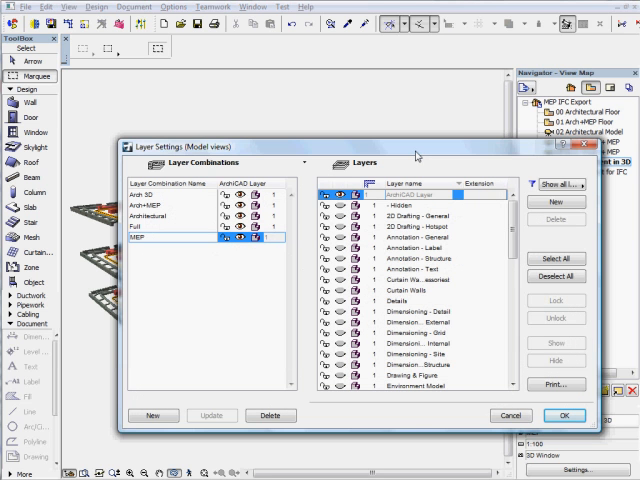
- Scroll the Navigator and open the '05 MEP Content in 3D' view
scroll(down, 3)
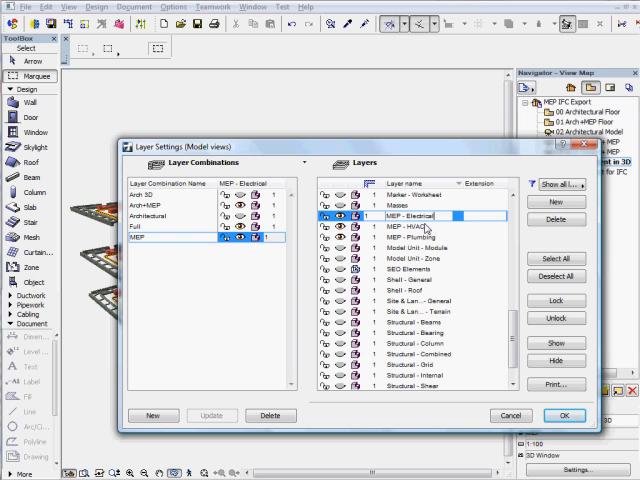
click(420, 237)
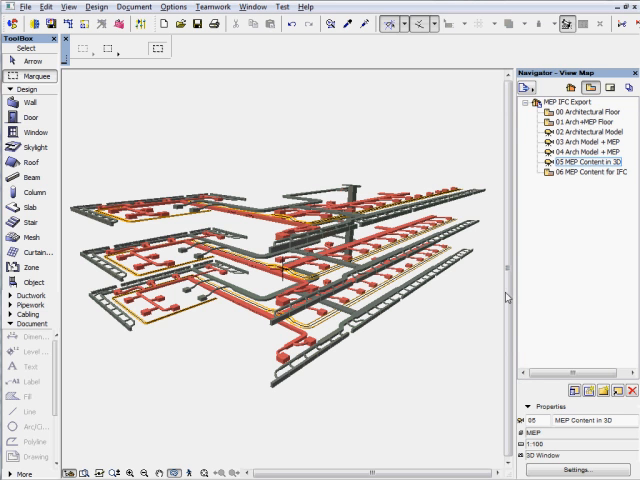
mouse_move(603, 180)
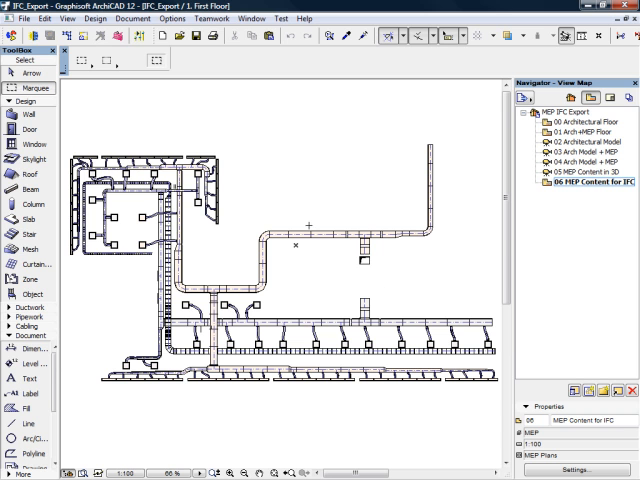
- Start saving the MEP content view with File > Save as
click(24, 18)
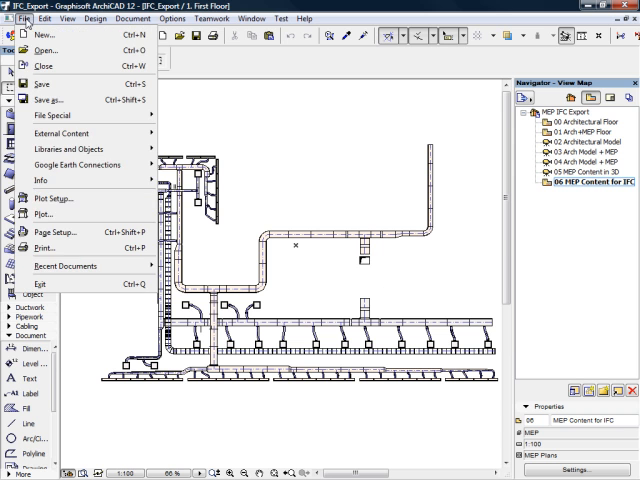
mouse_move(50, 99)
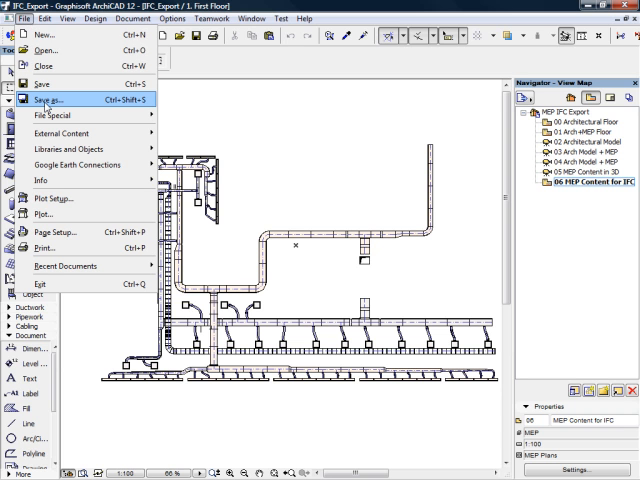
mouse_move(85, 104)
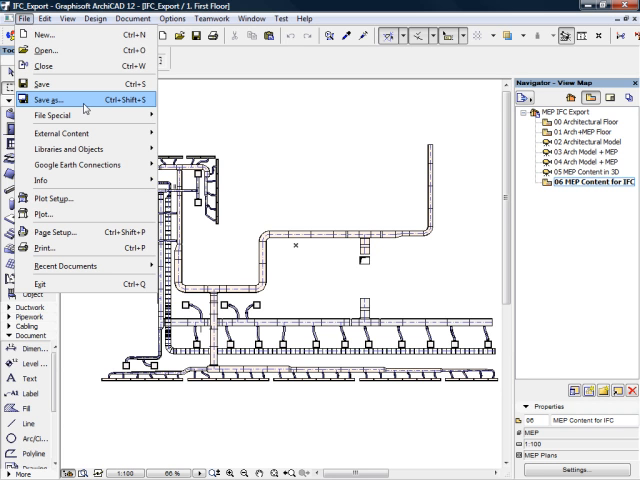
click(49, 99)
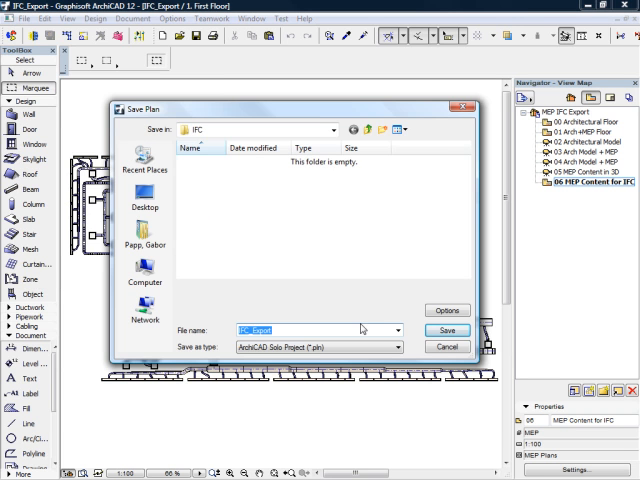
- Save the project as IFC_Export with the IFC_2X3 (*.ifc) file type
click(398, 347)
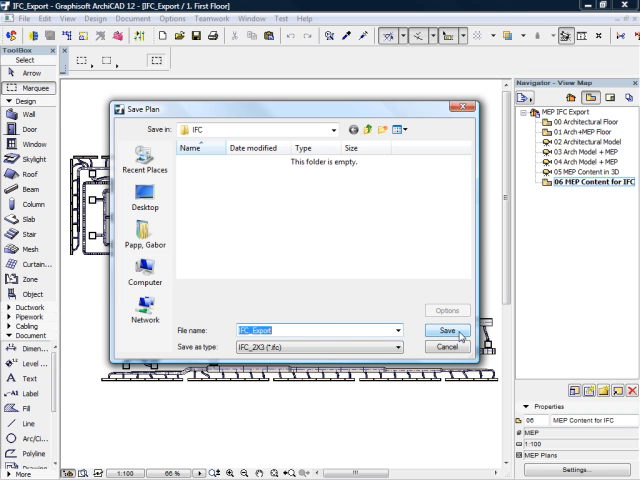
click(315, 331)
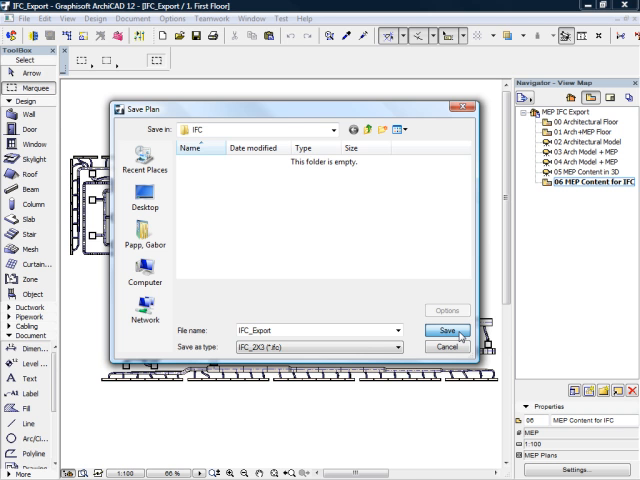
click(449, 331)
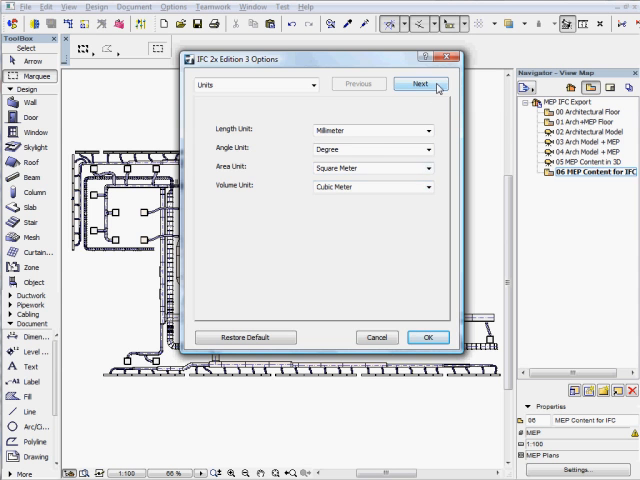
- Turn off Object/Lamp and Door/Window BREP export, then accept the IFC options
click(425, 84)
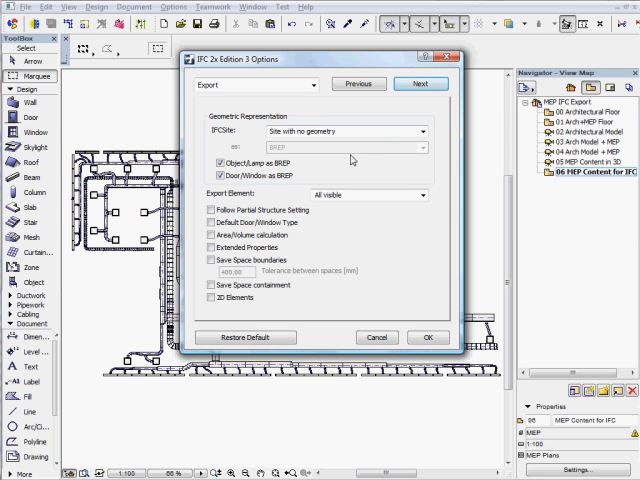
click(220, 162)
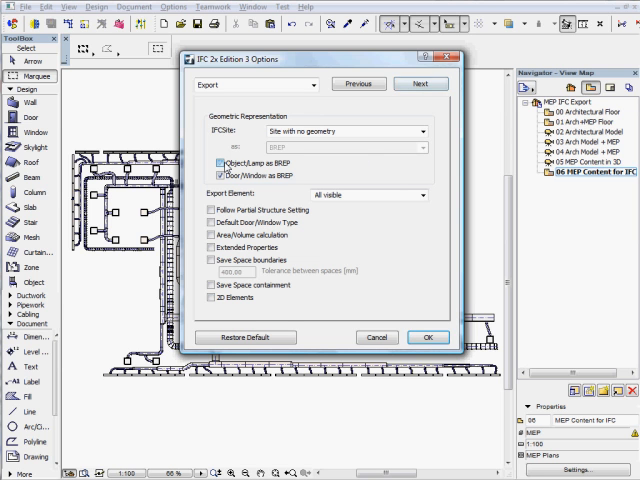
click(212, 175)
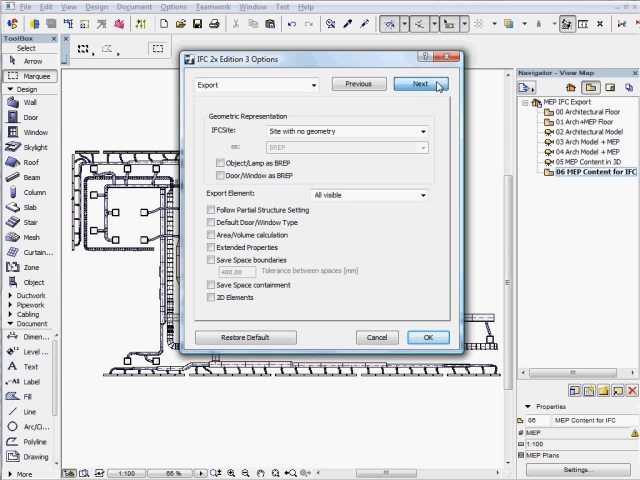
click(421, 83)
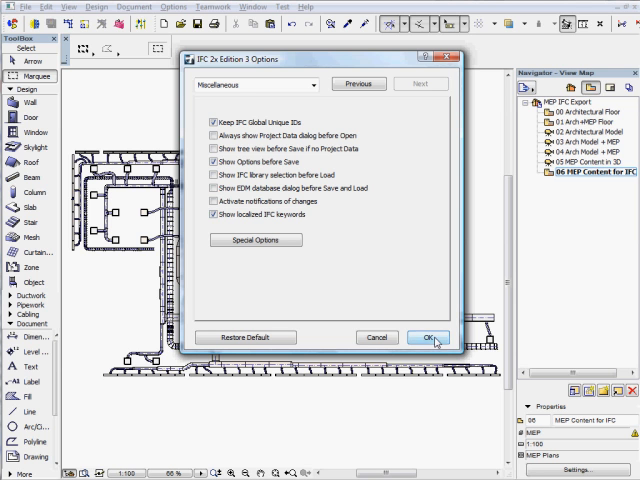
click(429, 337)
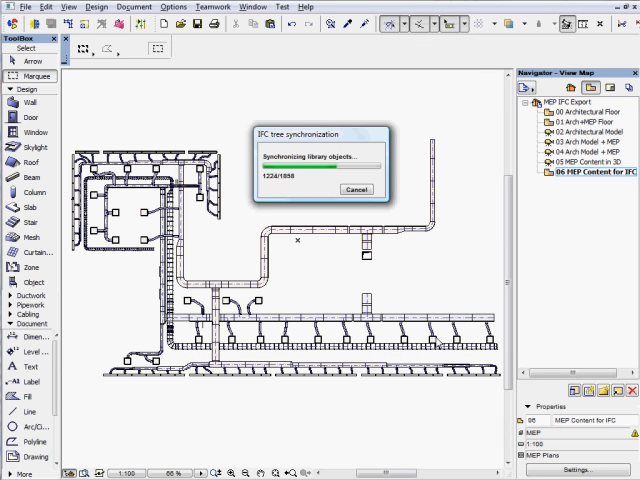